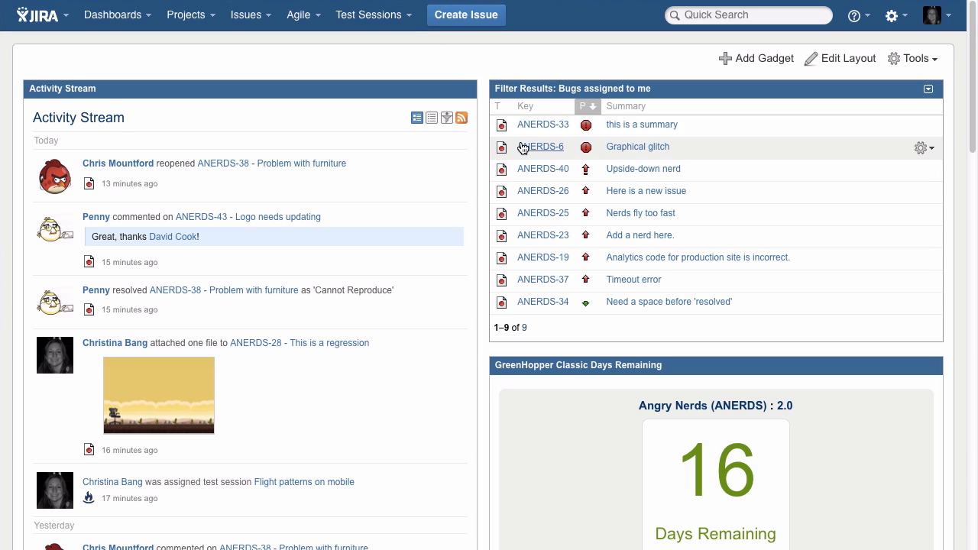
mouse_move(540, 146)
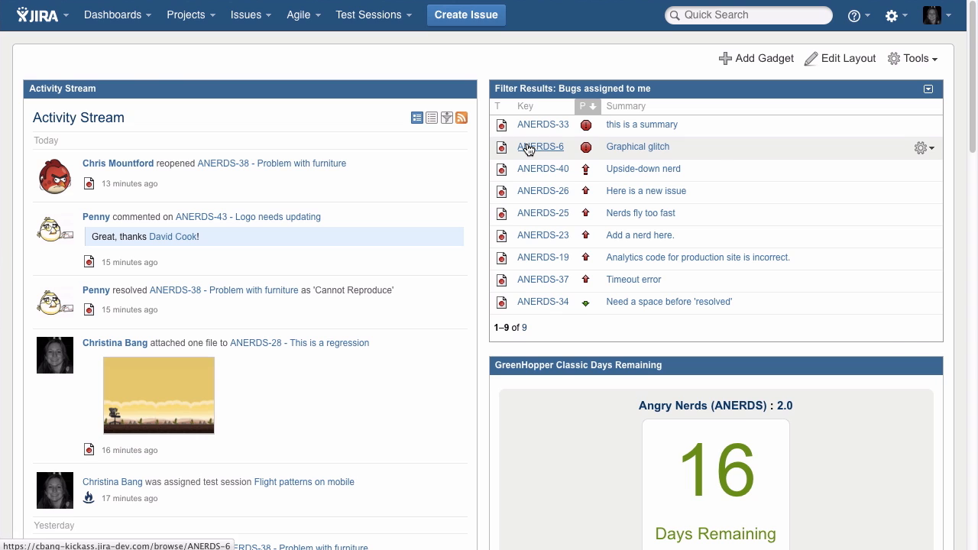
- Open bug ANERDS-6 'Graphical glitch' from the 'Bugs assigned to me' gadget
click(539, 146)
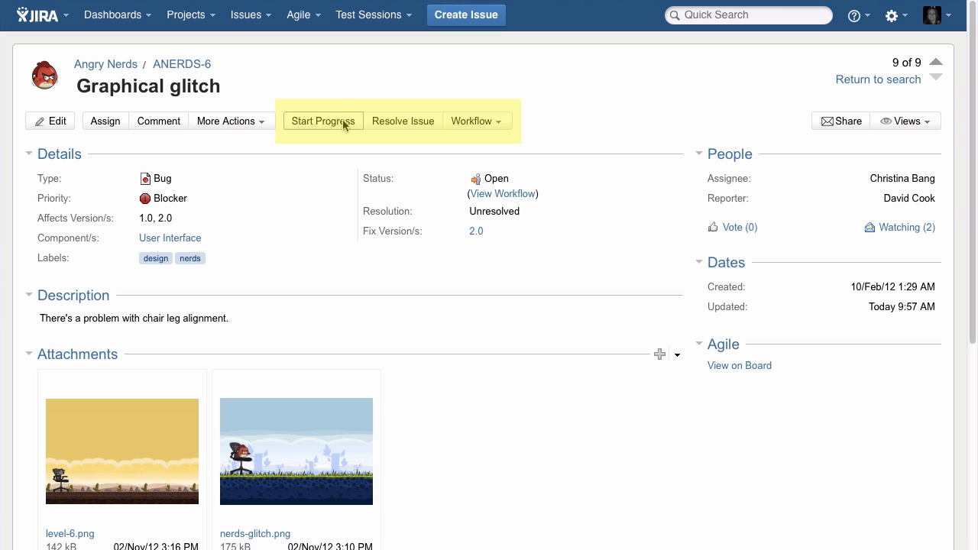
- Start progress on ANERDS-6, preview the simple task workflow, then close the diagram
click(503, 194)
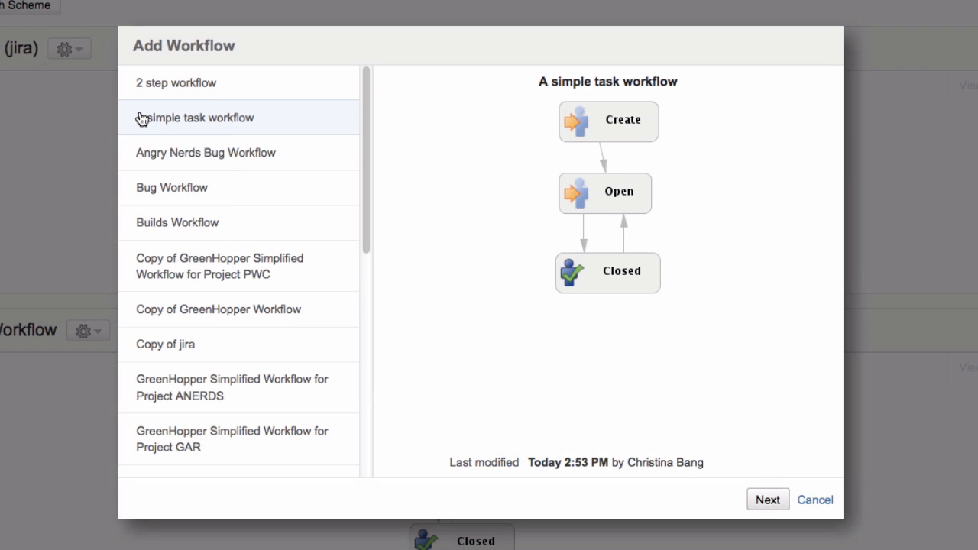
click(205, 153)
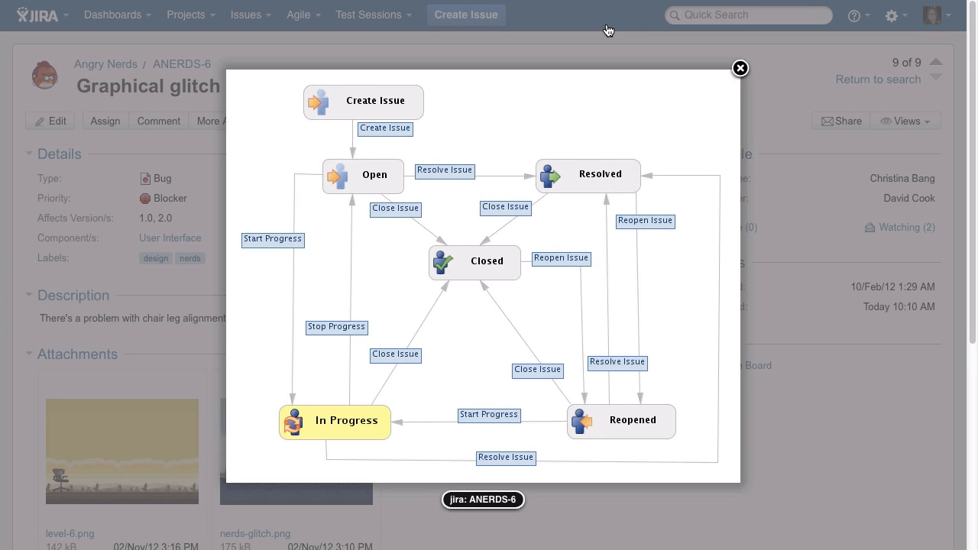
click(739, 68)
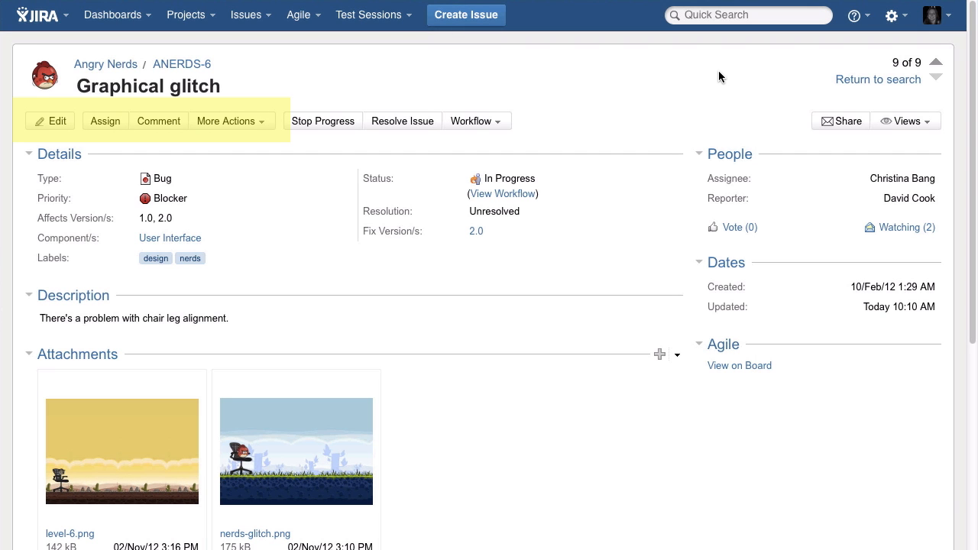
click(158, 120)
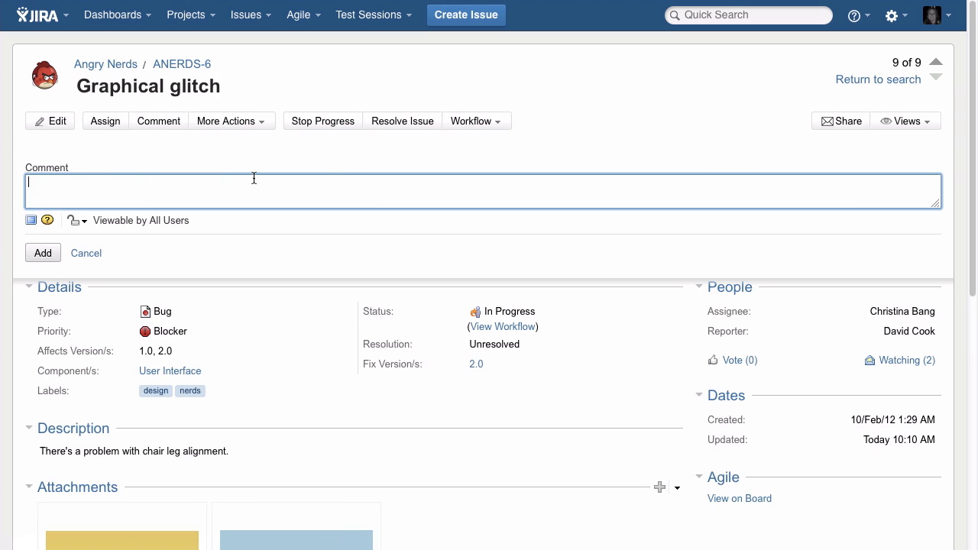
text(Would you take a look at this @c)
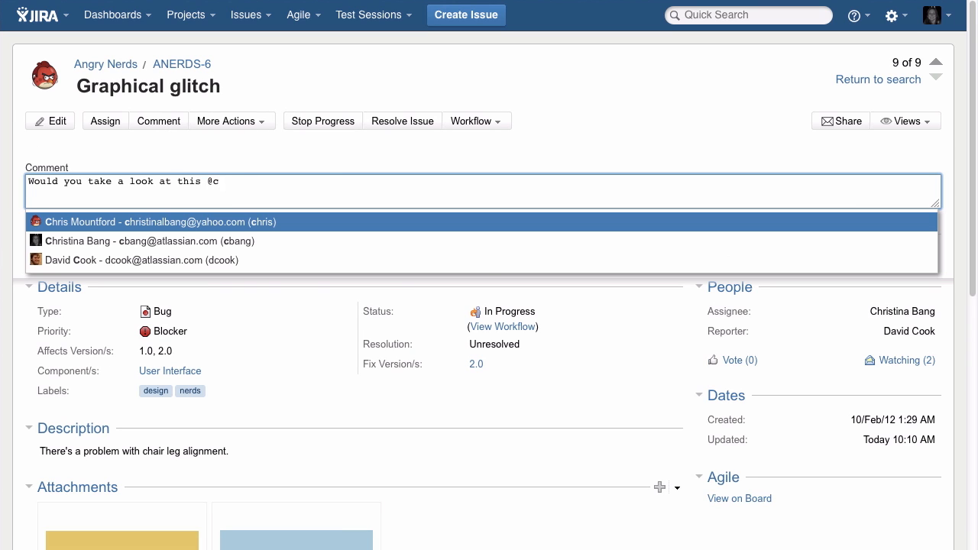
click(153, 221)
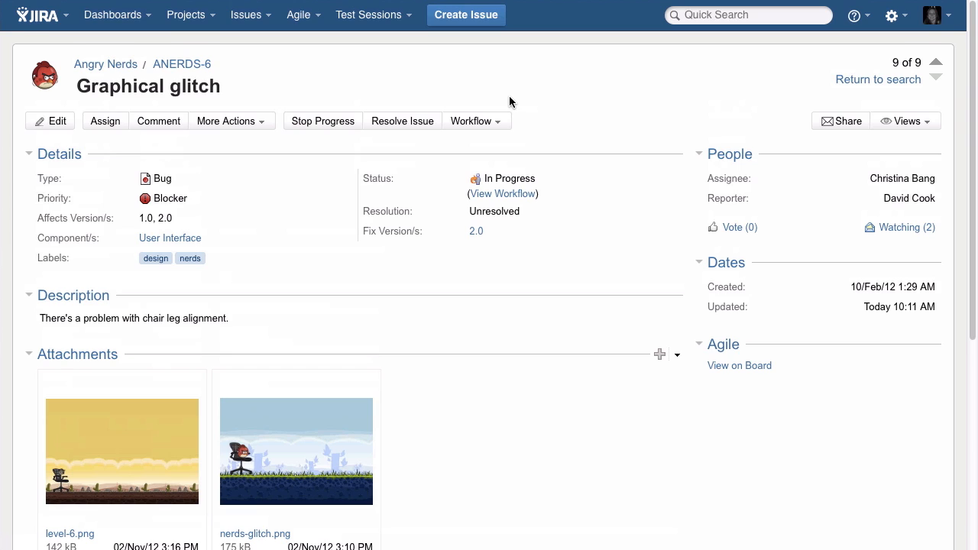
- Show the Builds tab in ANERDS-6's Activity section, listing three successful Bamboo builds
scroll(down, 3)
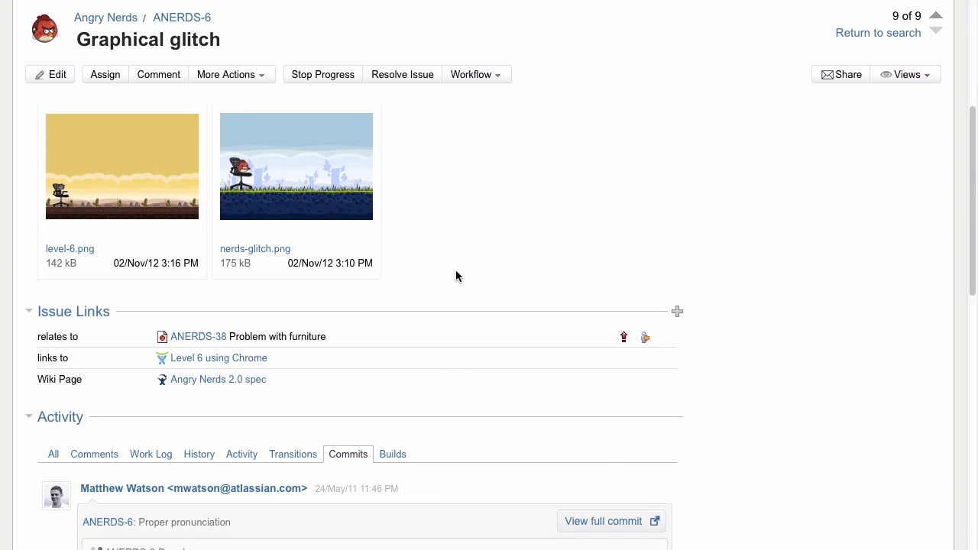
scroll(down, 3)
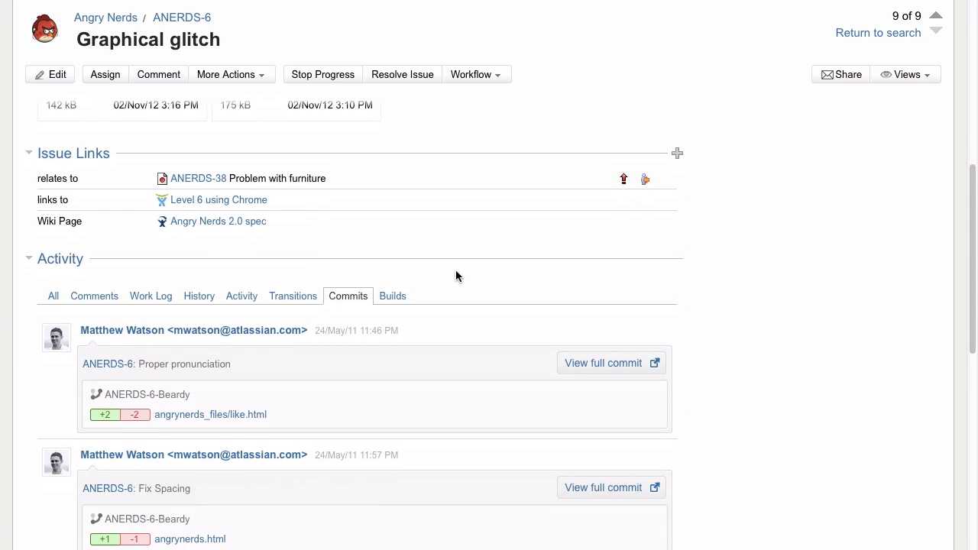
click(392, 296)
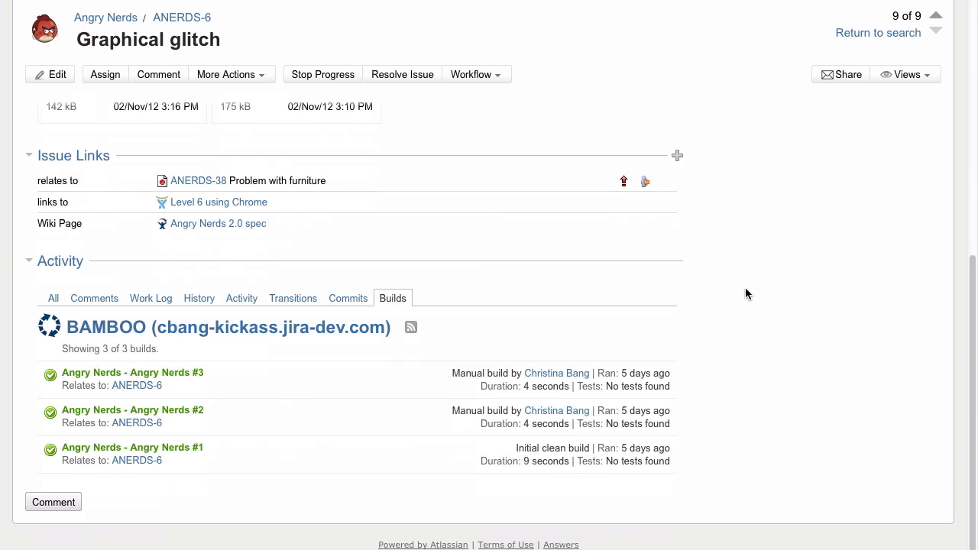
mouse_move(739, 296)
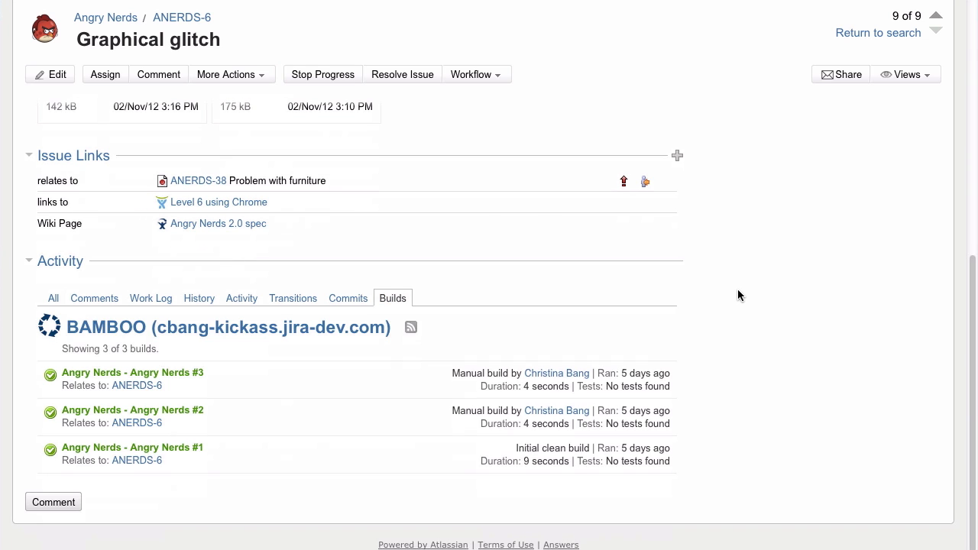
- Search unresolved Angry Nerds issues for Fix Version 2.0, then open ANERDS-28's operations cog
click(246, 15)
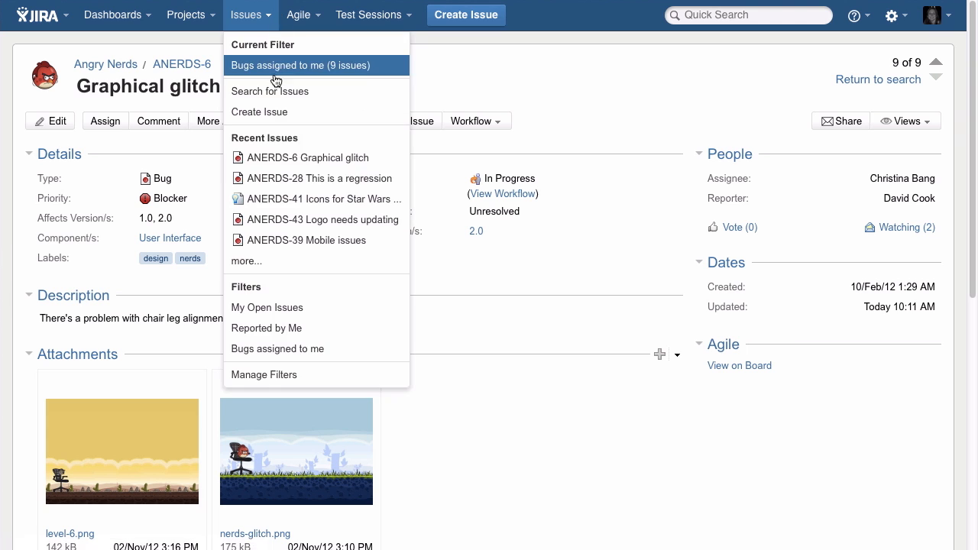
click(269, 91)
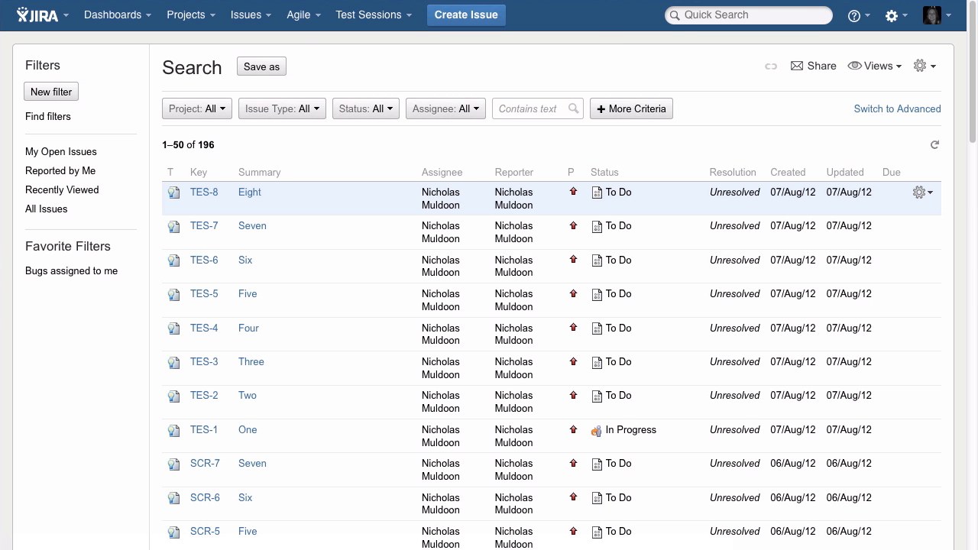
click(196, 108)
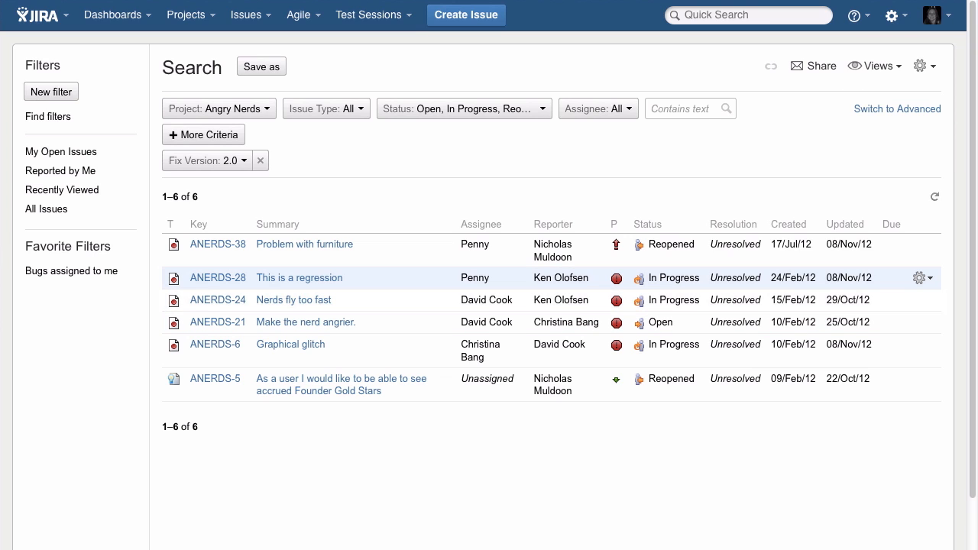
click(919, 277)
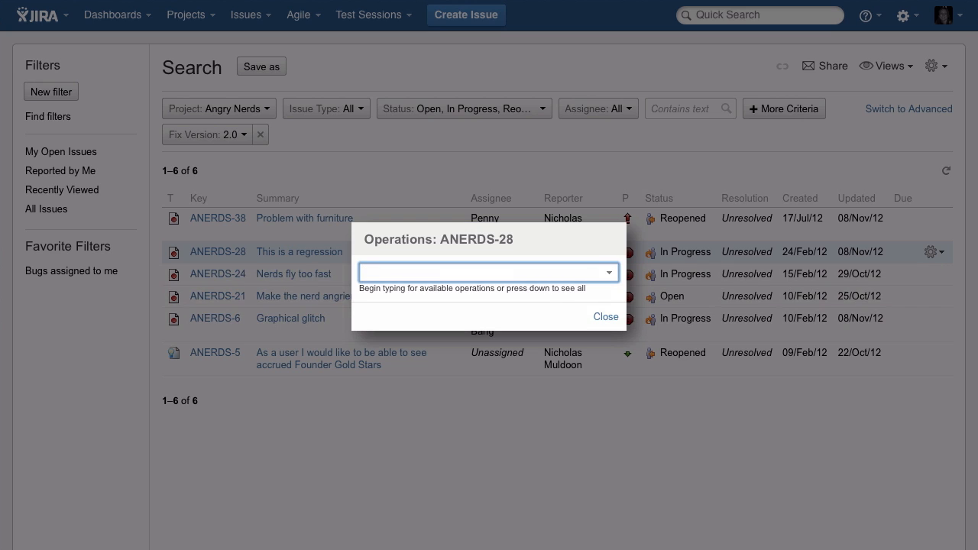
- Comment on ANERDS-28 asking Penny to pair on it, and dismiss the confirmation
click(488, 272)
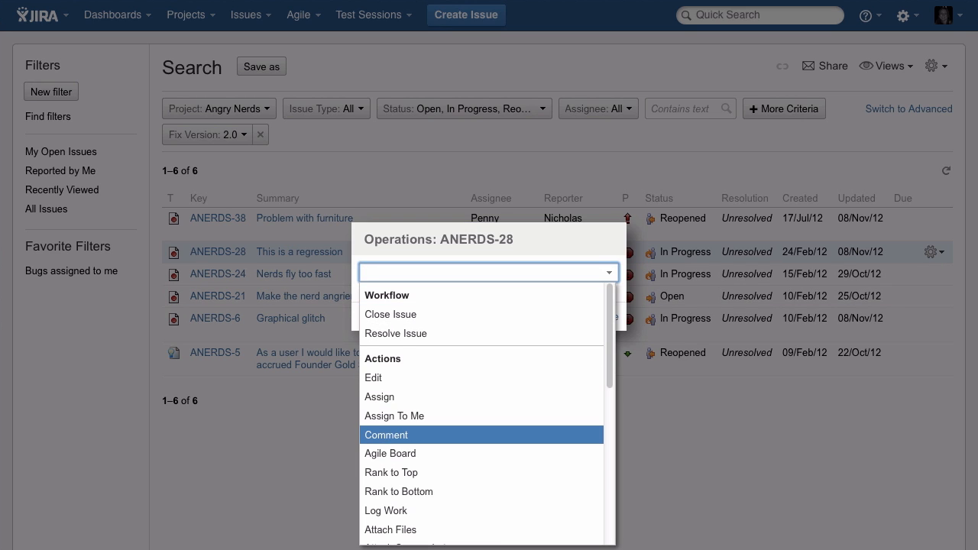
click(386, 435)
text(Please pair with [~penny] on this.)
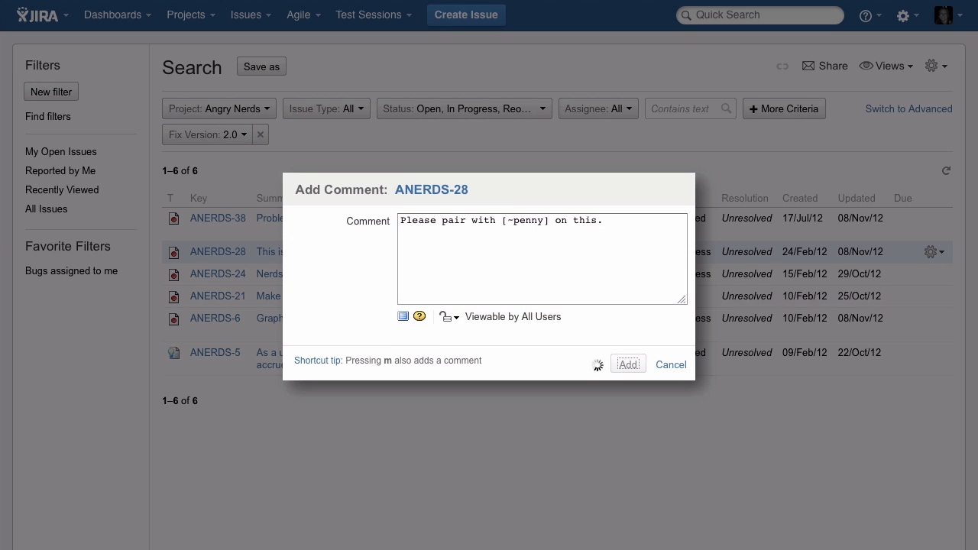
click(627, 363)
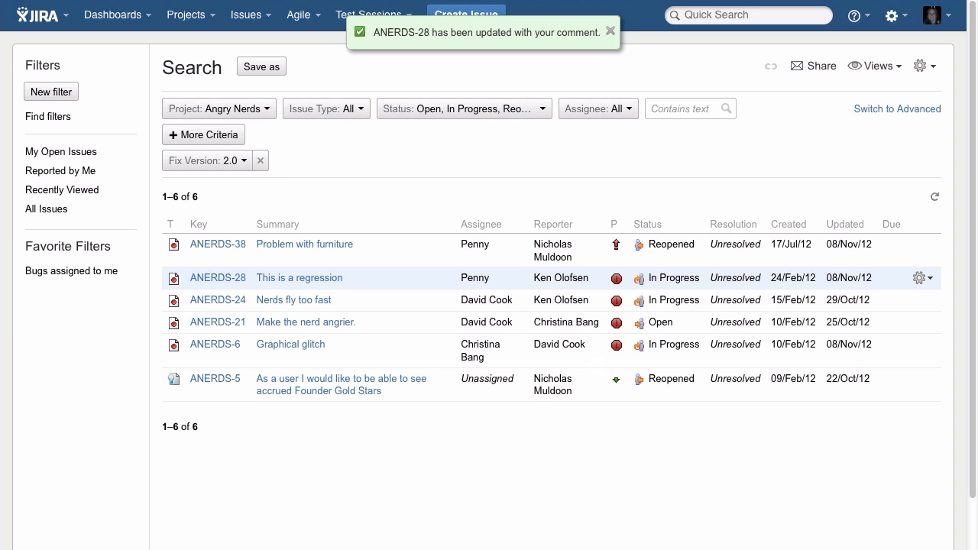
click(897, 109)
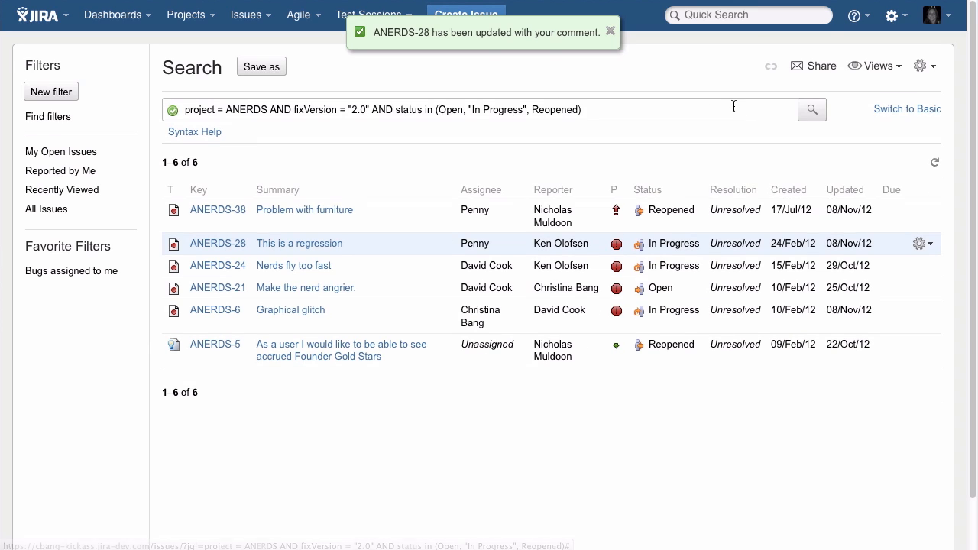
- Append 'AND priority changed TO Blocker' to the JQL query and choose Save as
text(AND priority changed)
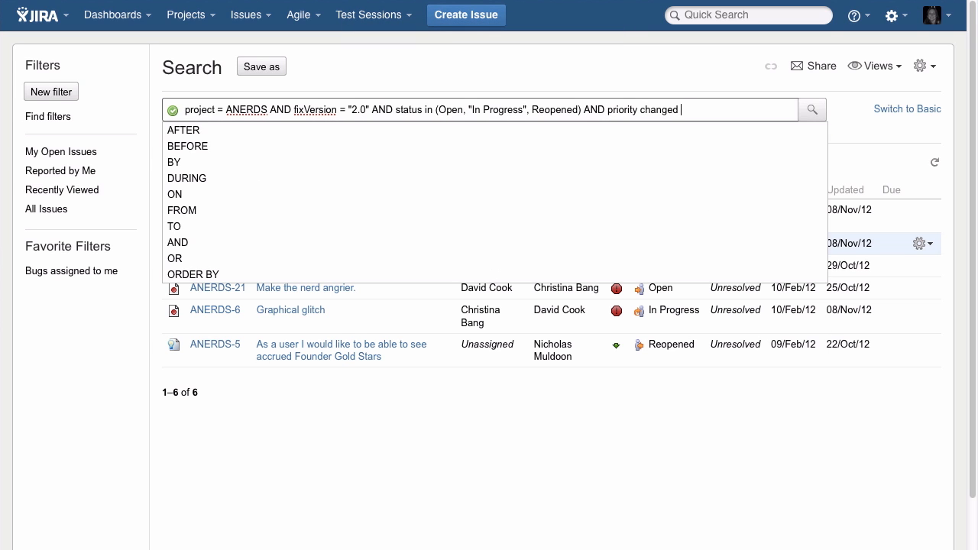
text(TO)
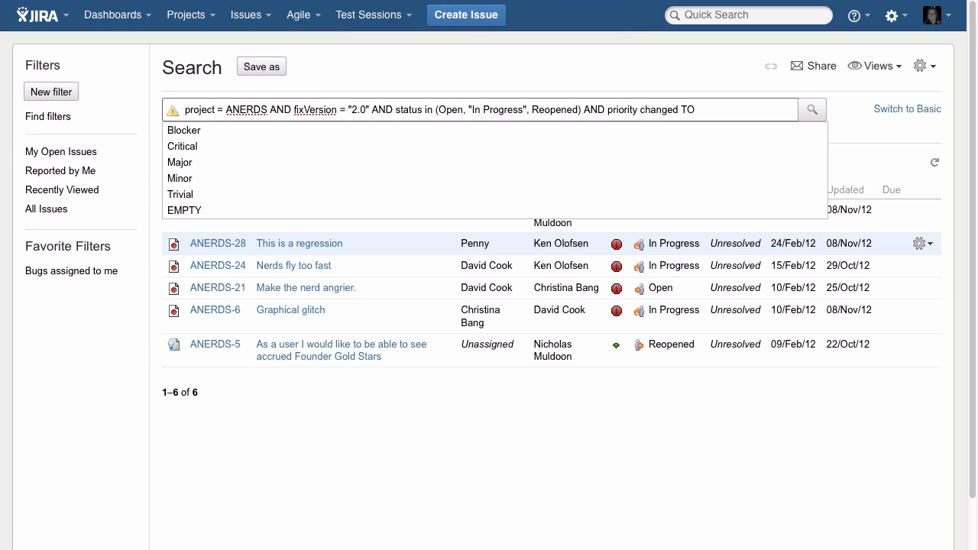
click(183, 130)
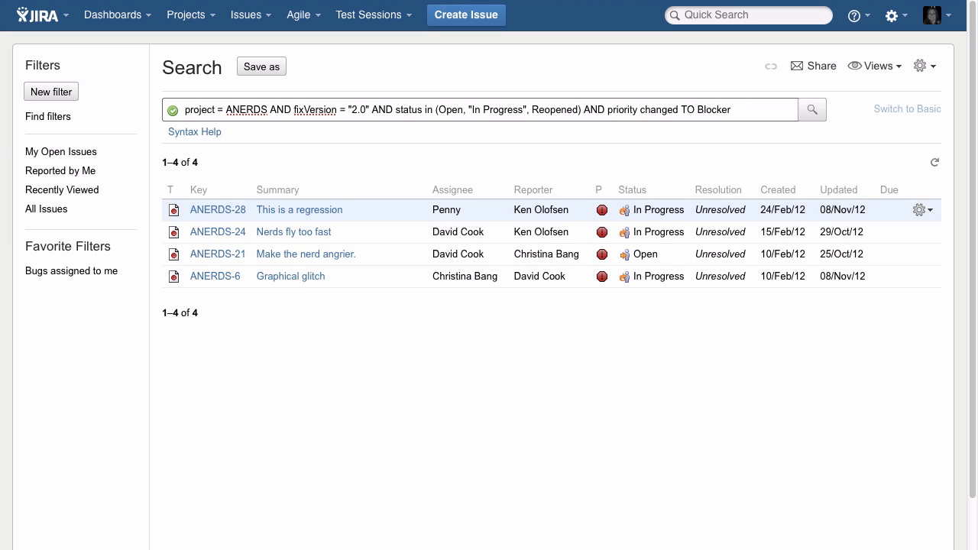
click(261, 66)
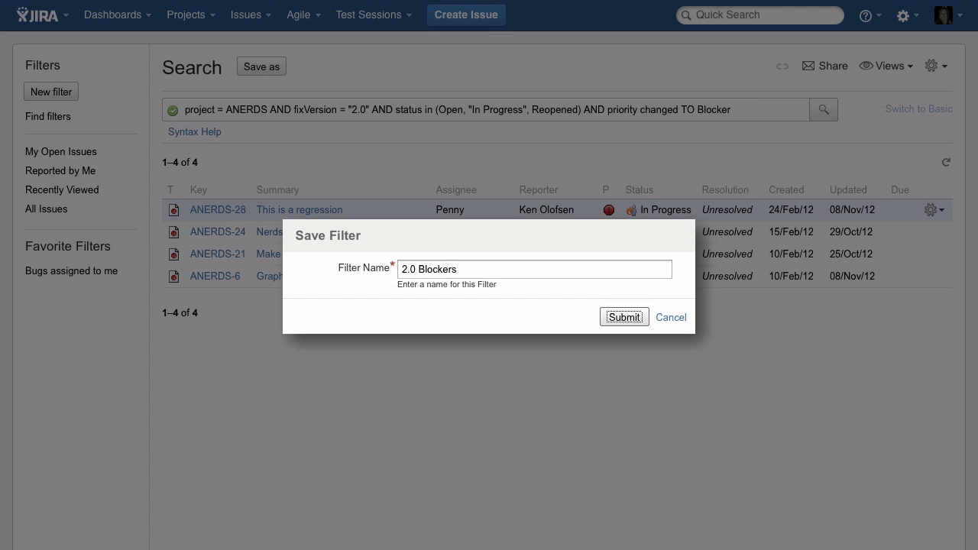
- Save the '2.0 Blockers' filter and view its four results on the dashboard
click(625, 316)
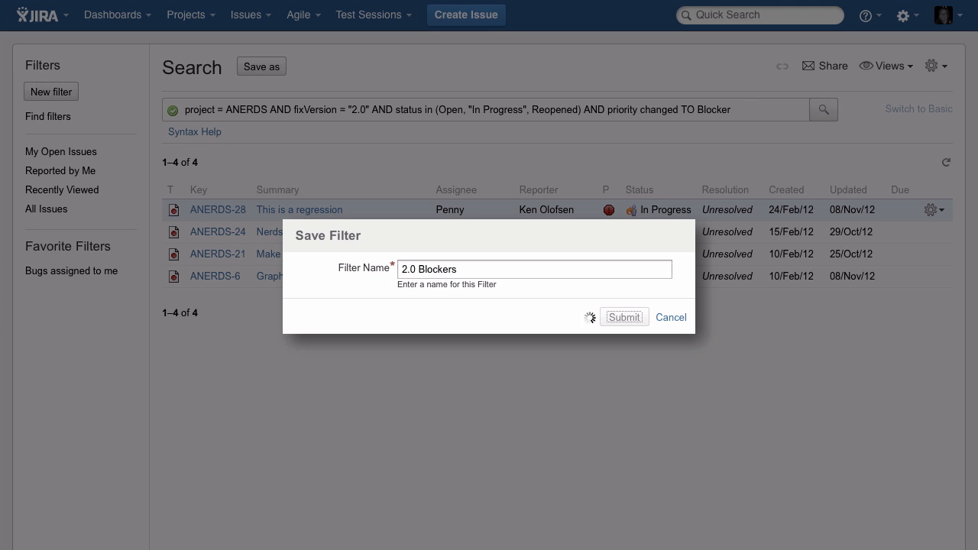
click(624, 316)
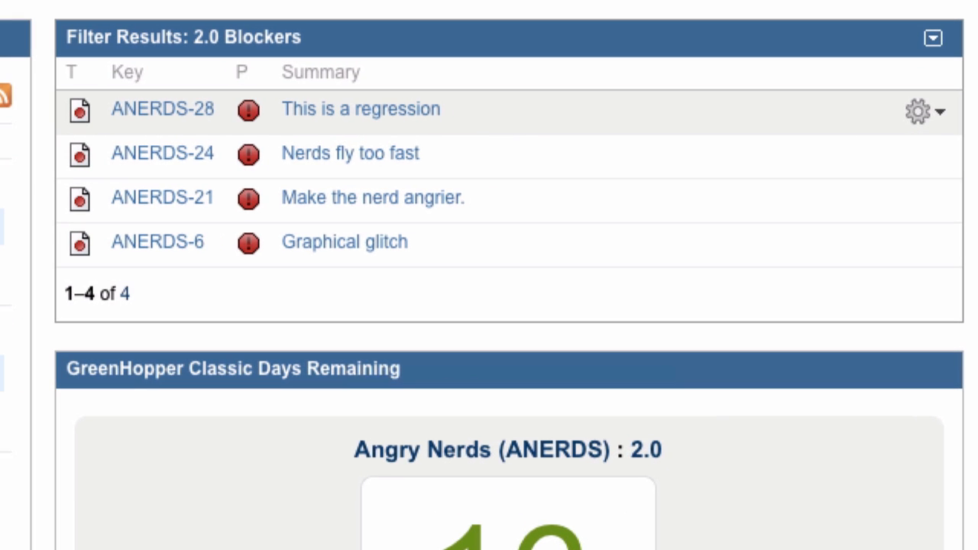
scroll(down, 3)
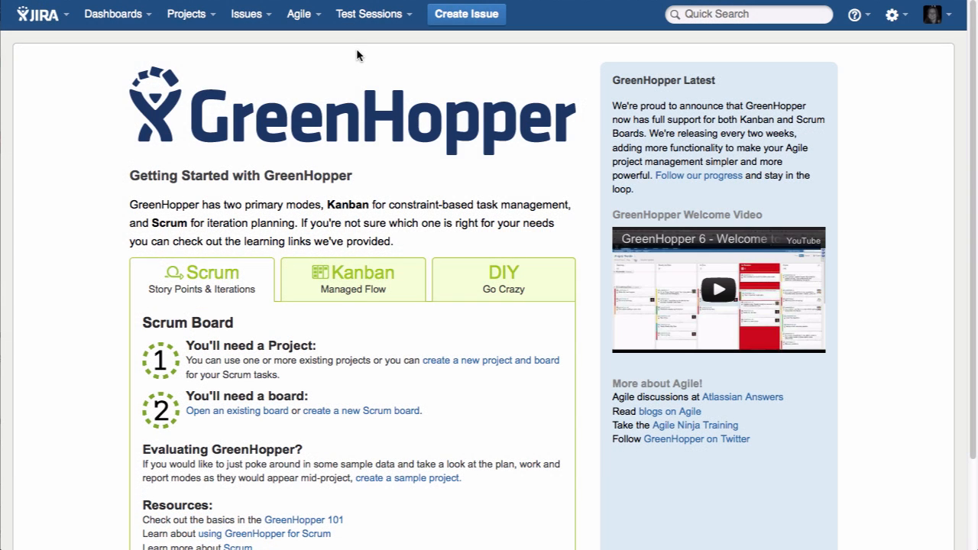
mouse_move(360, 410)
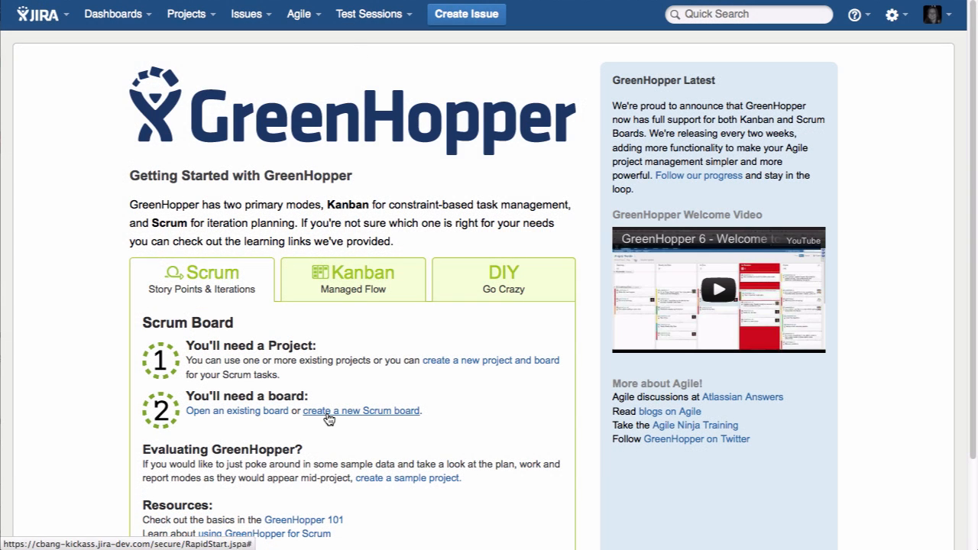
- Create the 'Angry Nerds' Scrum board for the ANERDS project and view Sprint 5's Work columns
click(361, 410)
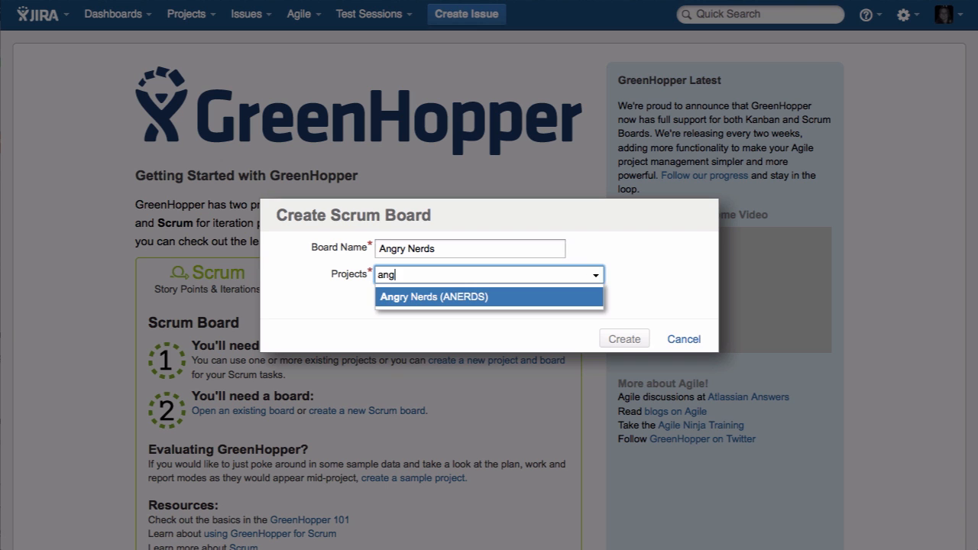
click(624, 338)
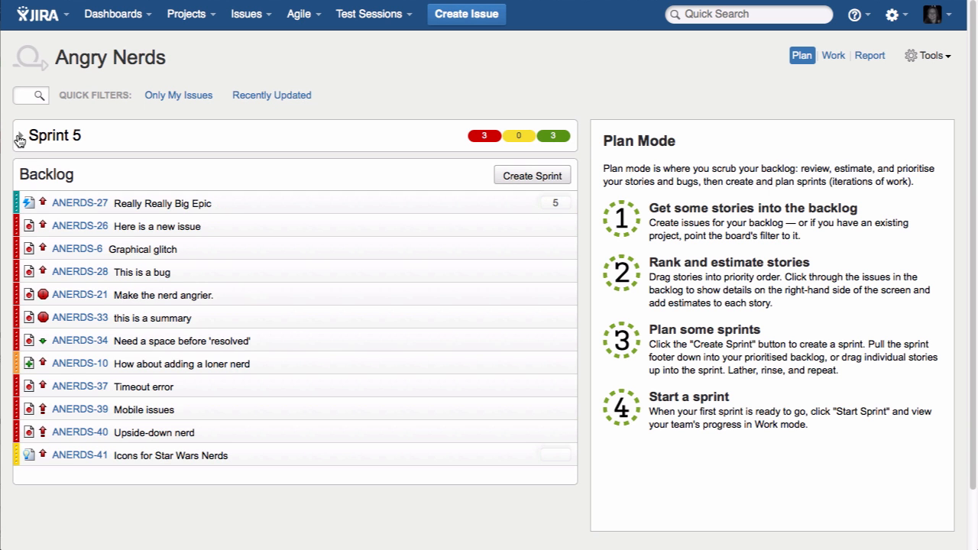
click(833, 55)
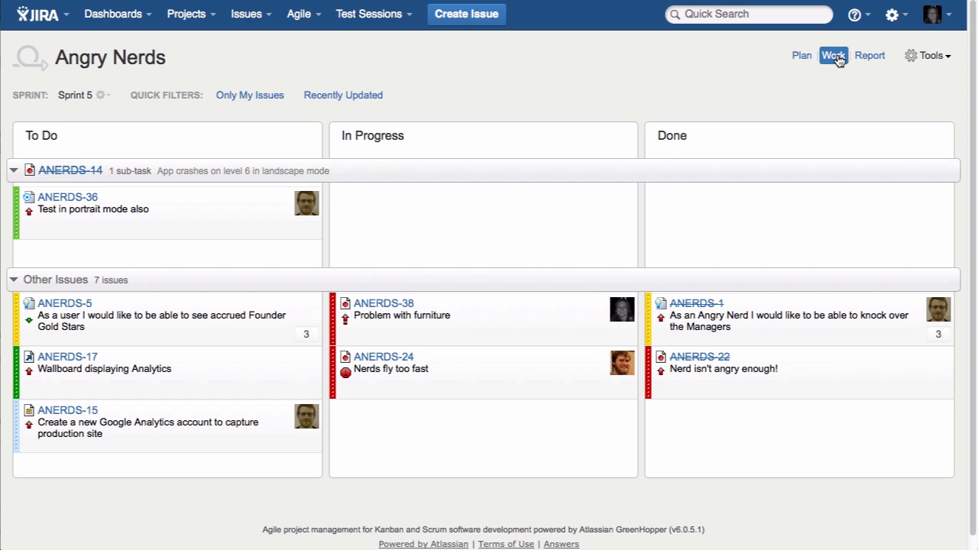
click(869, 55)
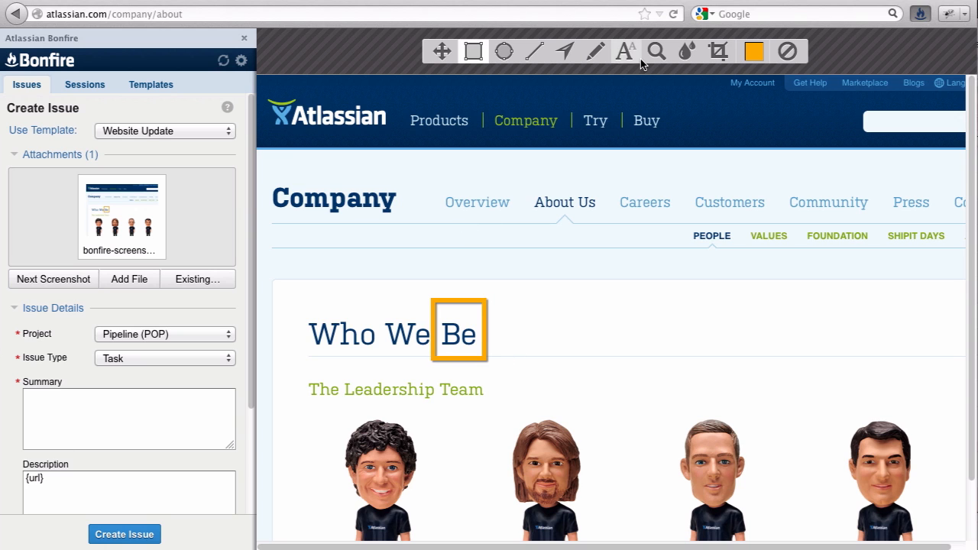
- Annotate 'should this say "are"?', file it as 'Change header text', and open POP-2
text(should this s)
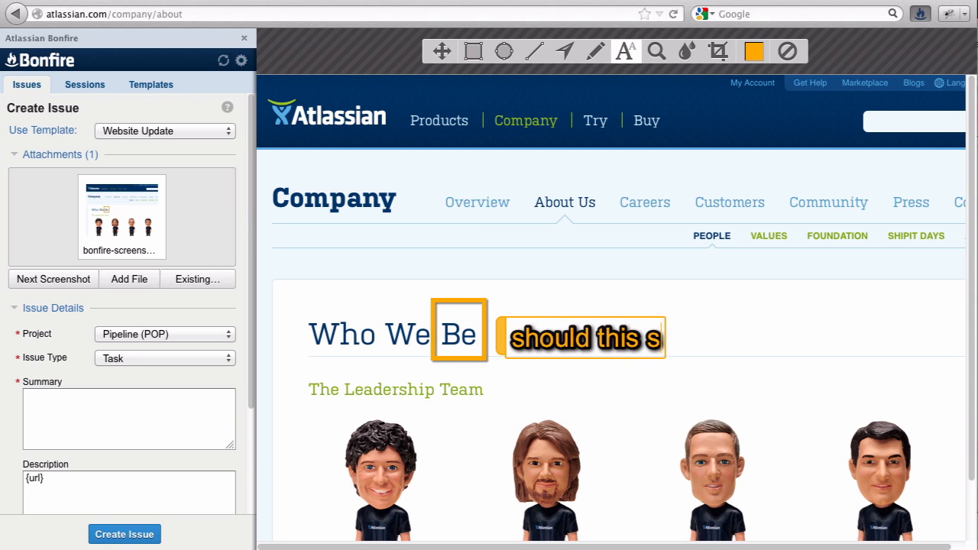
text(ay "are"?)
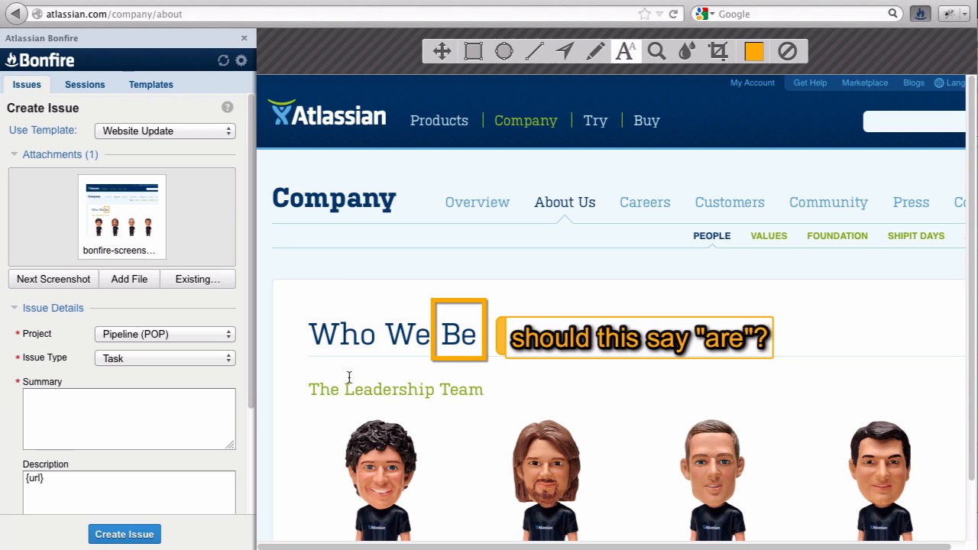
text(Change)
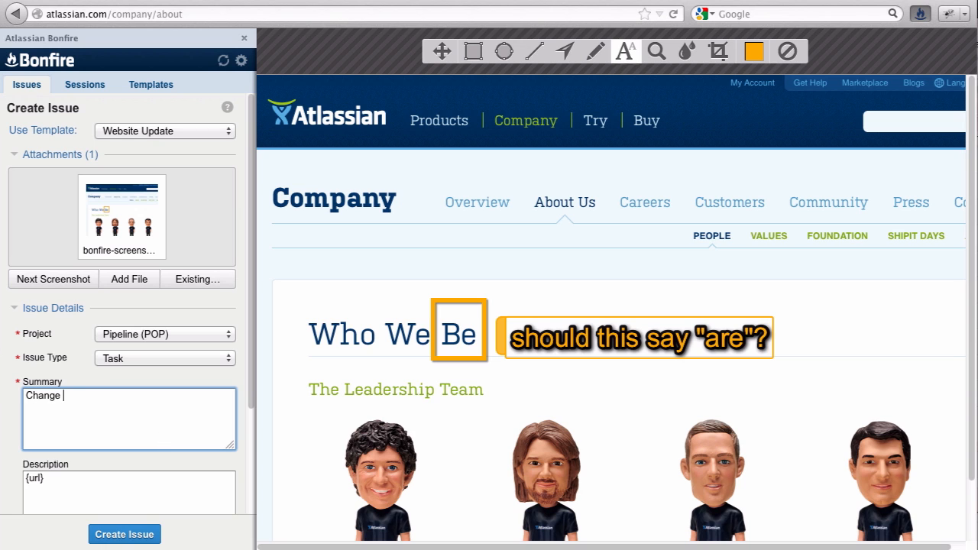
text(header text)
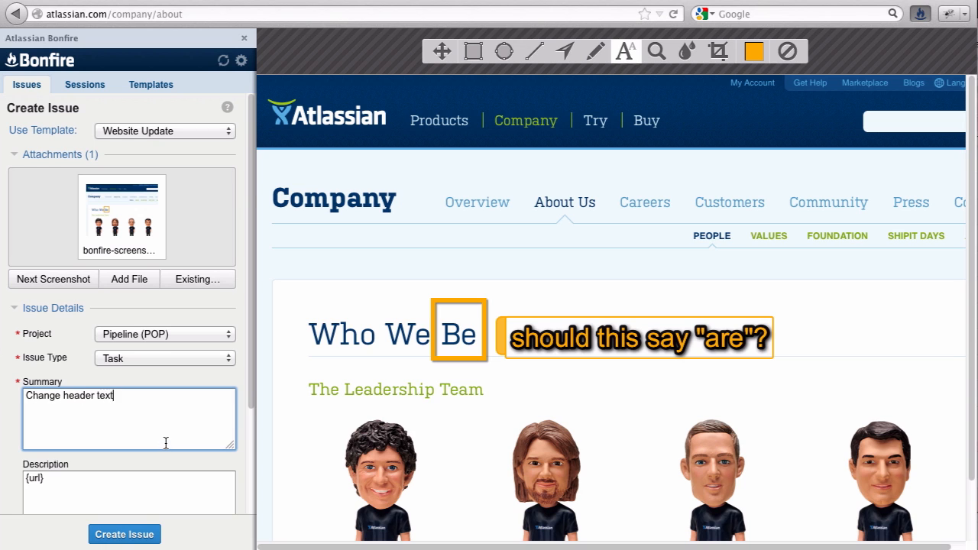
click(124, 534)
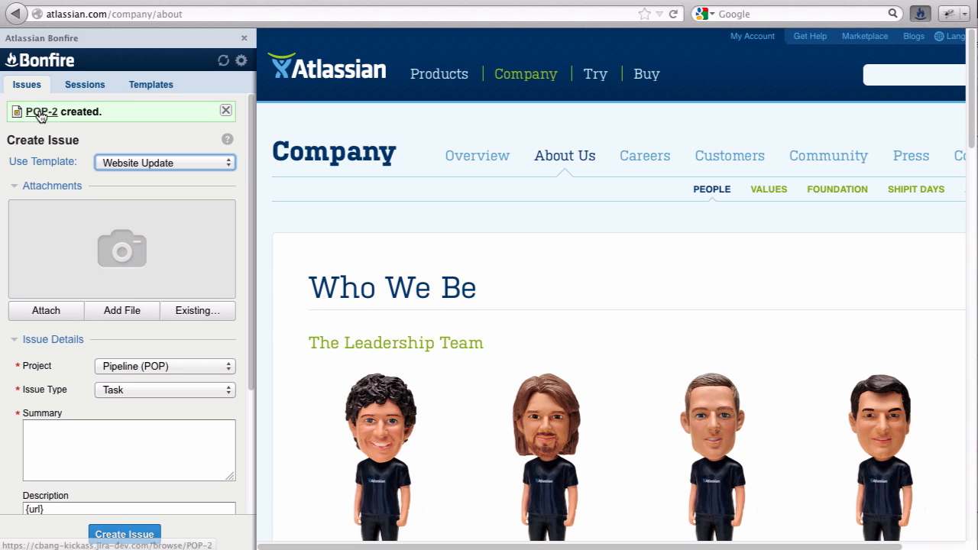
click(44, 112)
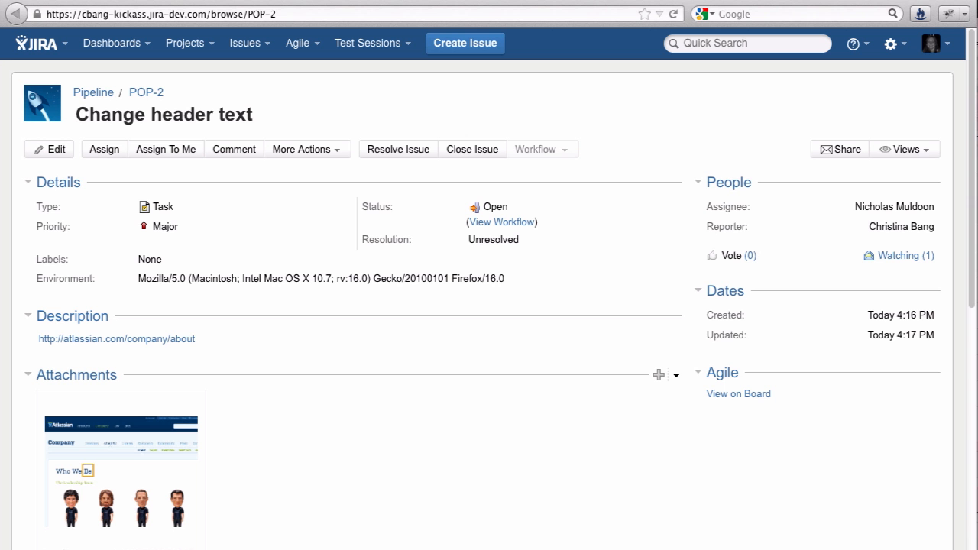